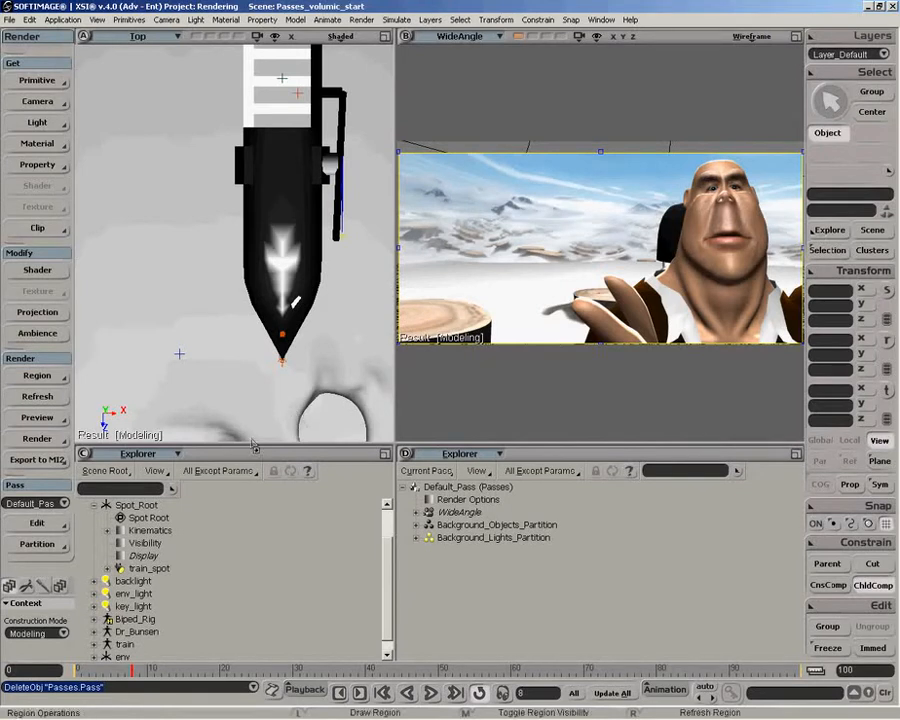
# - Add a new render pass and name it 'volumic'
pyautogui.click(148, 567)
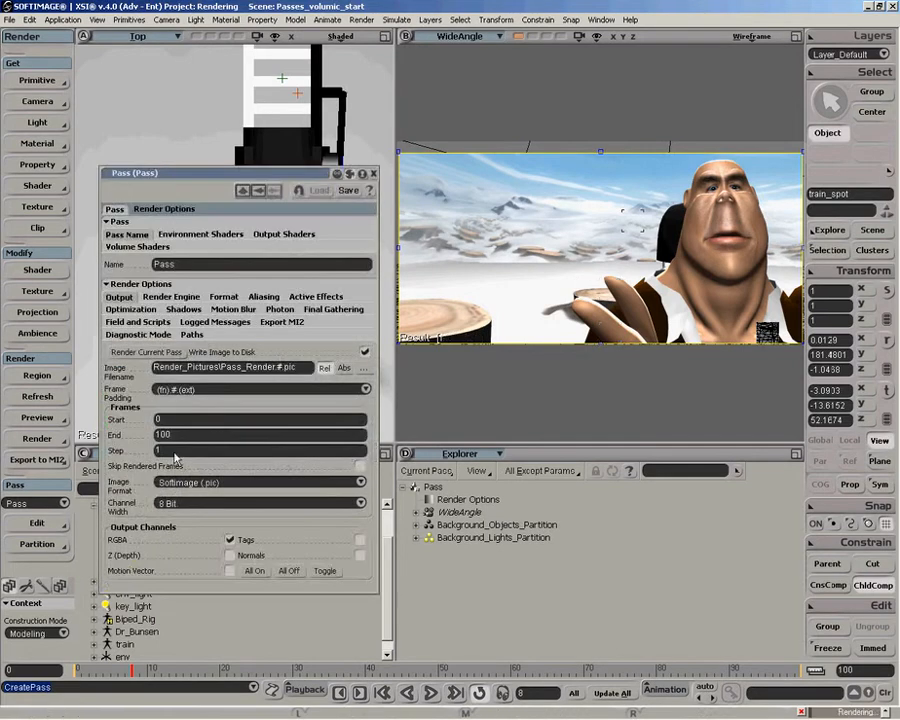
pyautogui.write('vol')
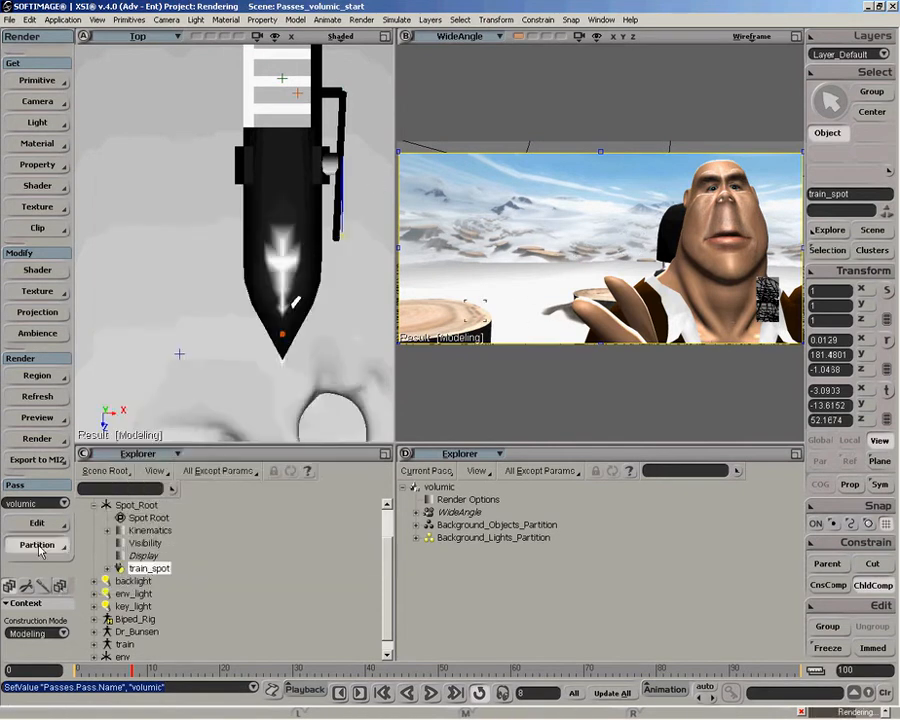
# - Create a partition in the volumic pass and rename it 'volumic_lights'
pyautogui.click(37, 546)
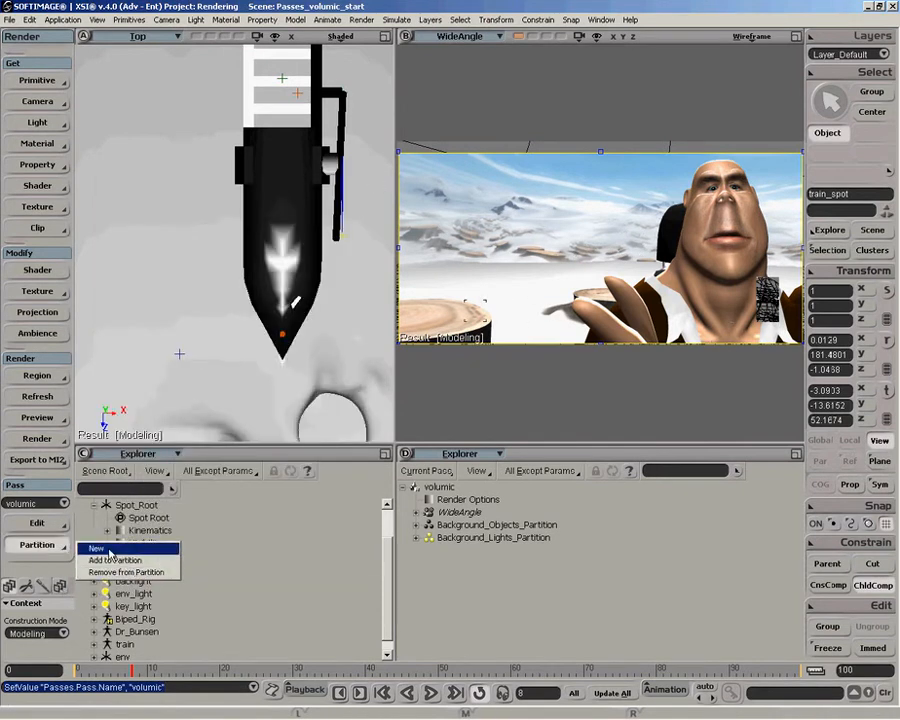
pyautogui.click(96, 549)
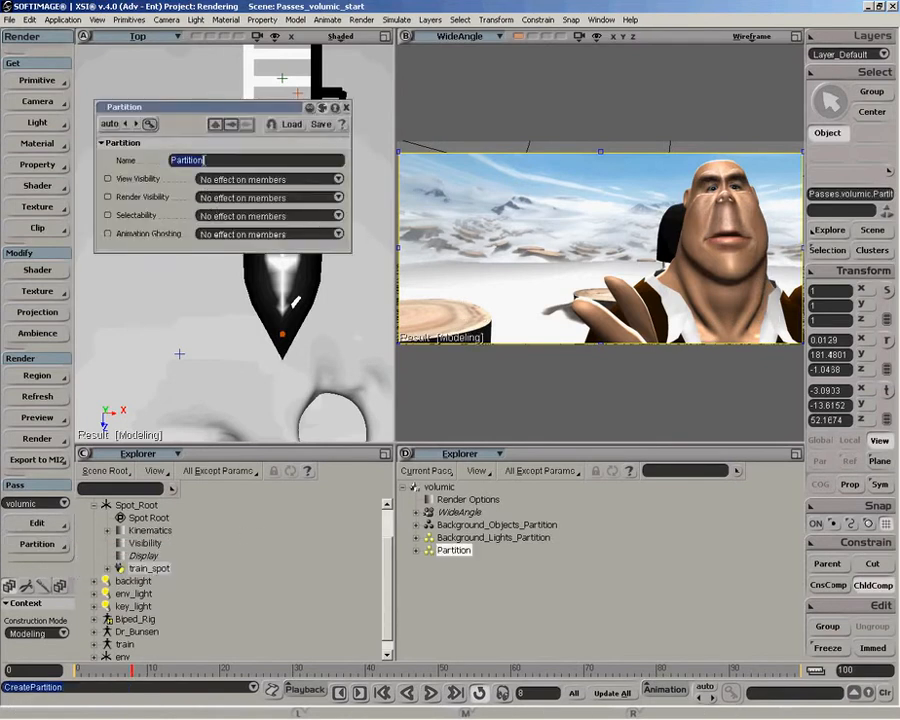
pyautogui.write('volu')
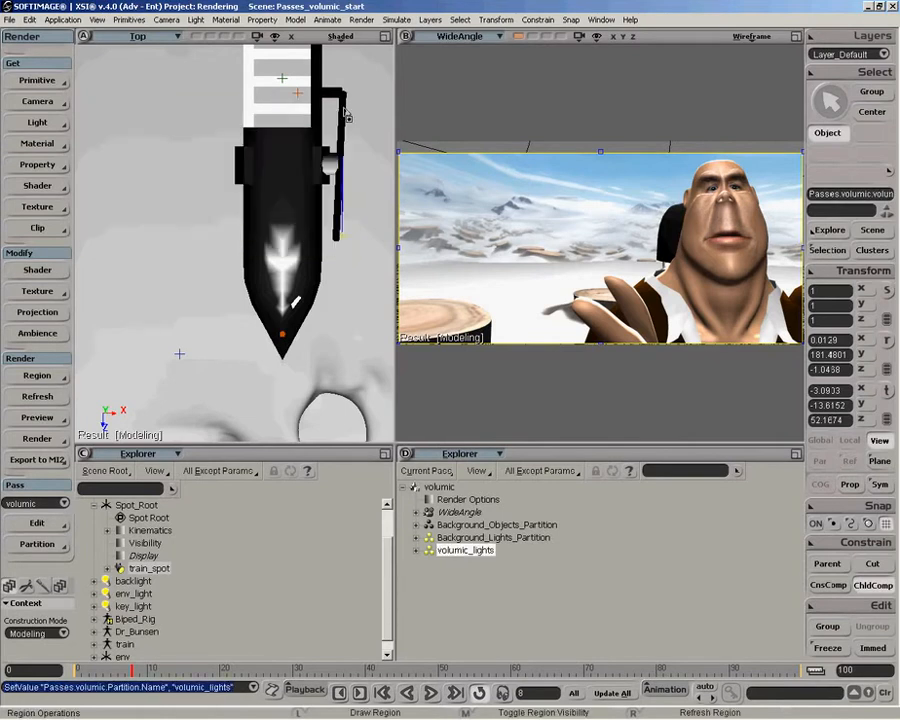
# - Add a Volumic property with Force Volume Shadows on and Reflectance about 5.455
pyautogui.click(36, 164)
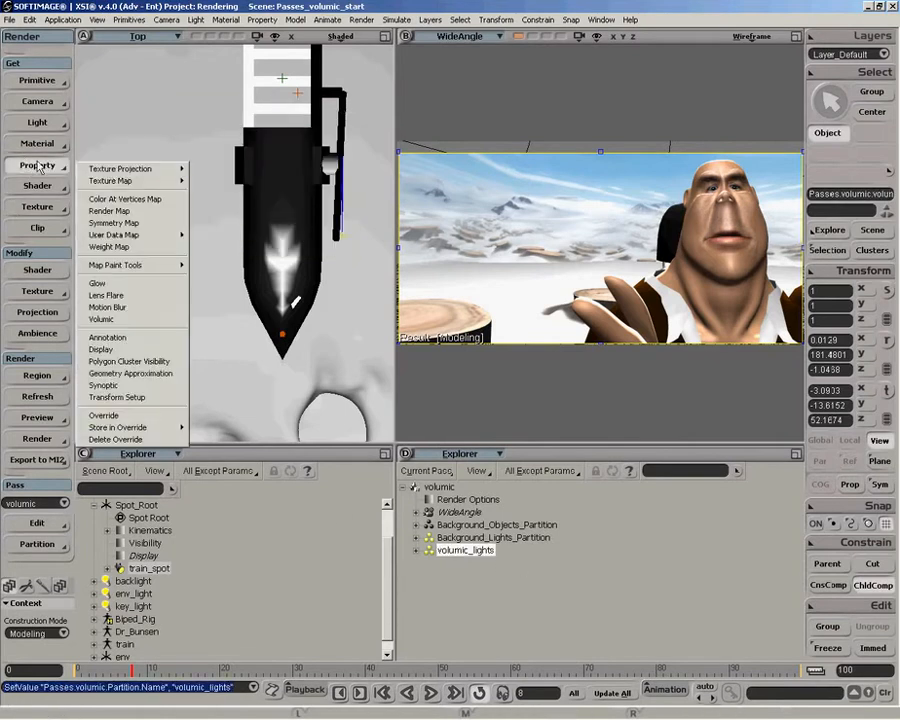
pyautogui.moveTo(108, 319)
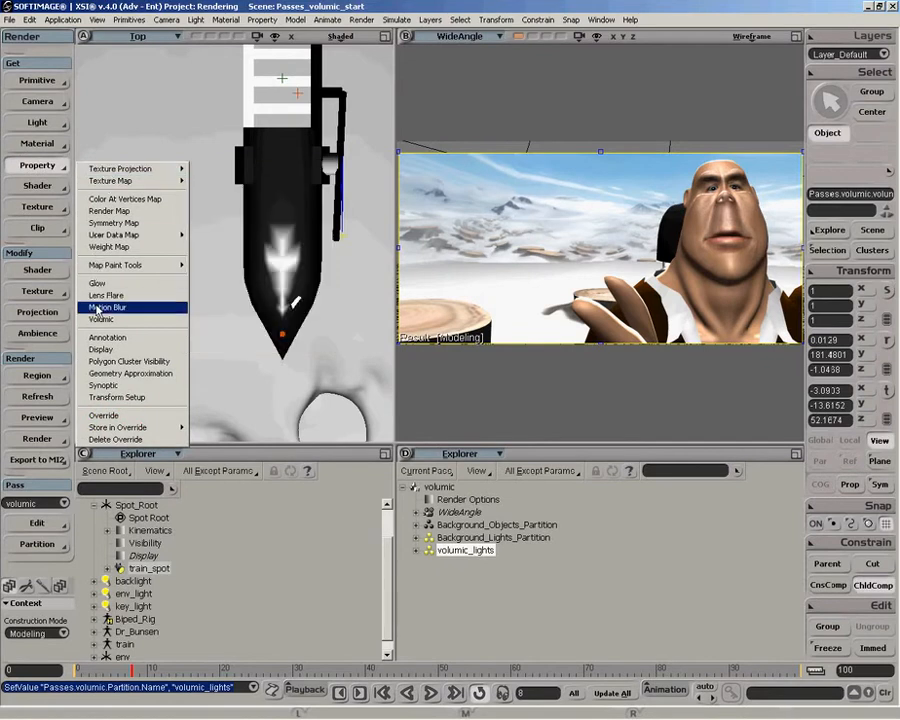
pyautogui.moveTo(100, 319)
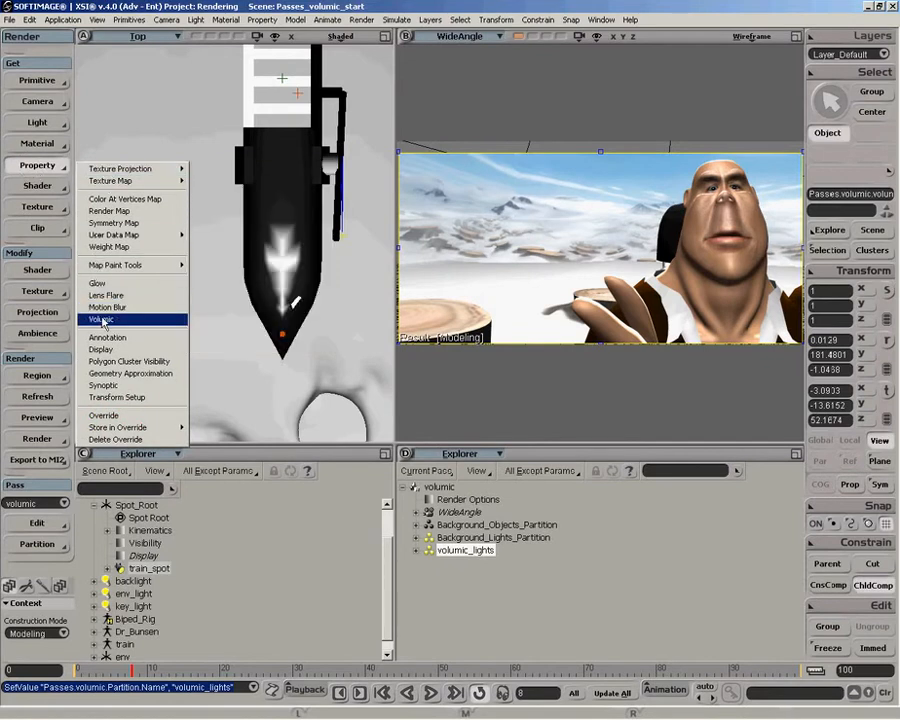
pyautogui.click(103, 319)
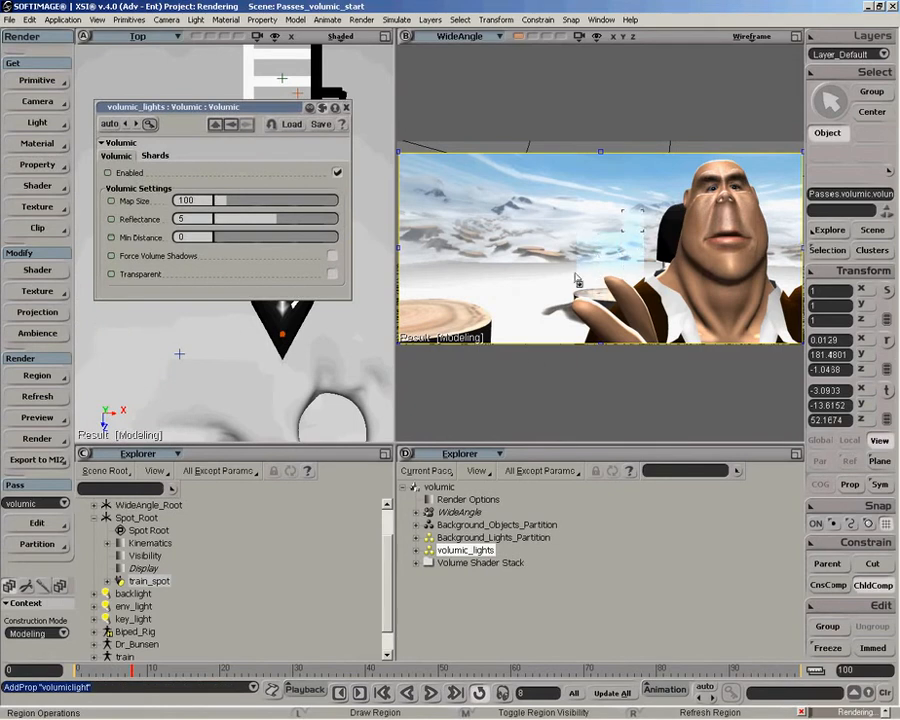
pyautogui.moveTo(545, 344)
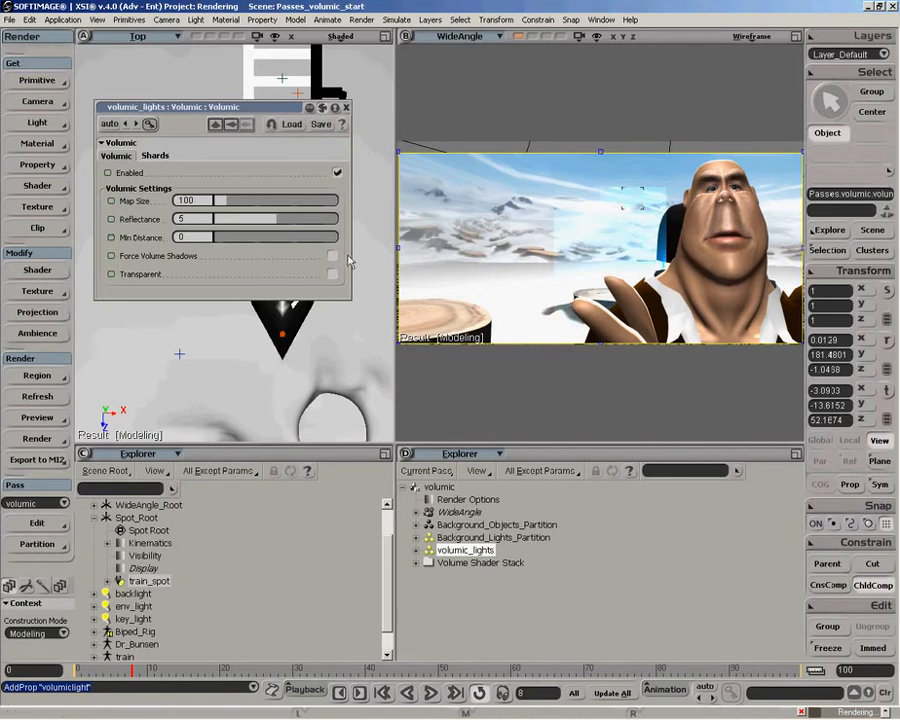
pyautogui.click(332, 256)
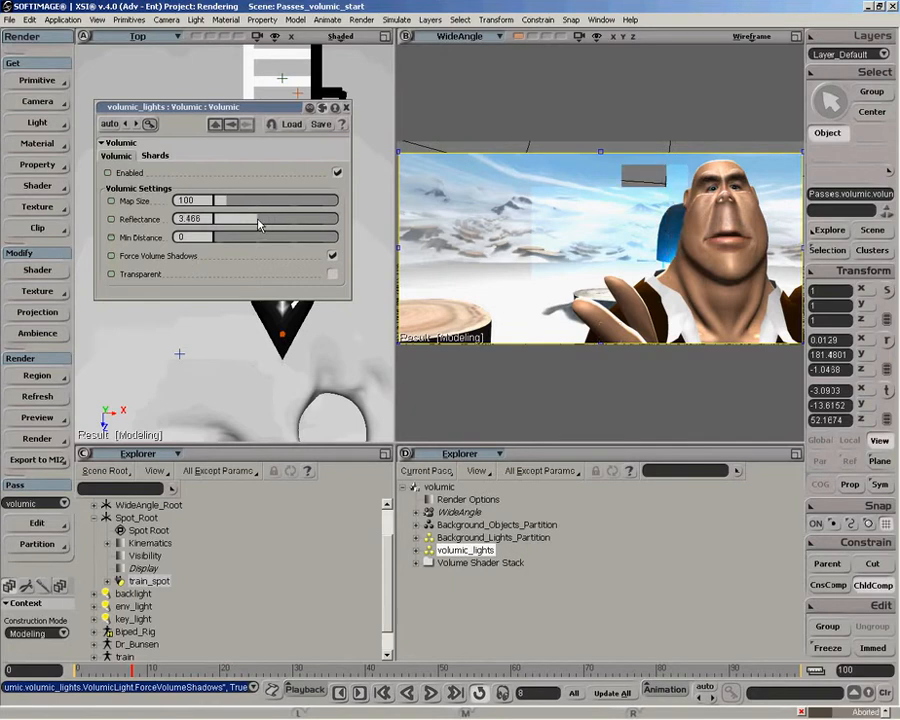
pyautogui.click(155, 155)
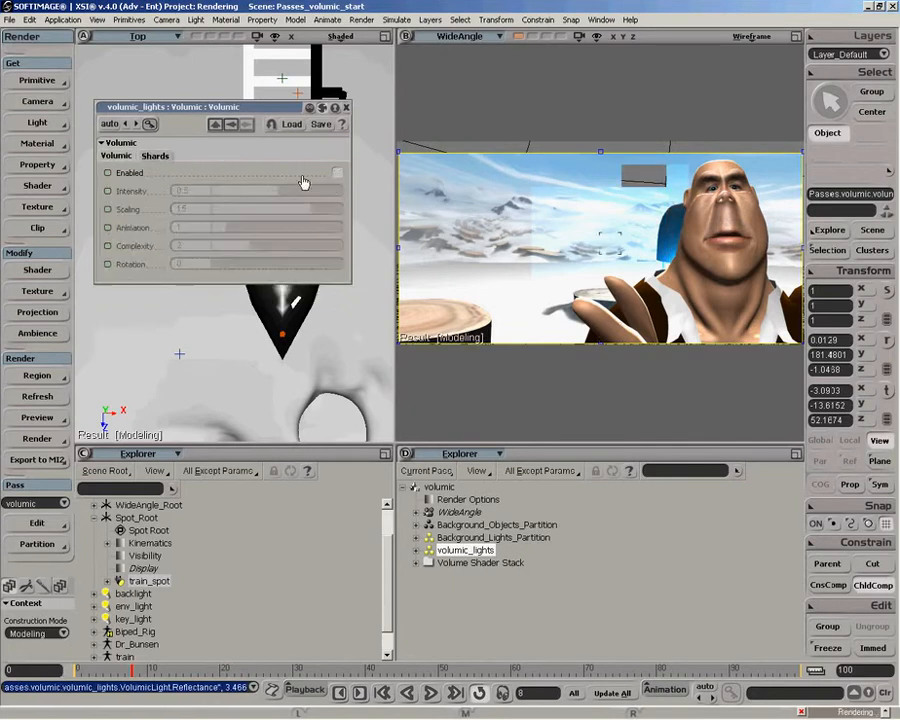
pyautogui.click(338, 173)
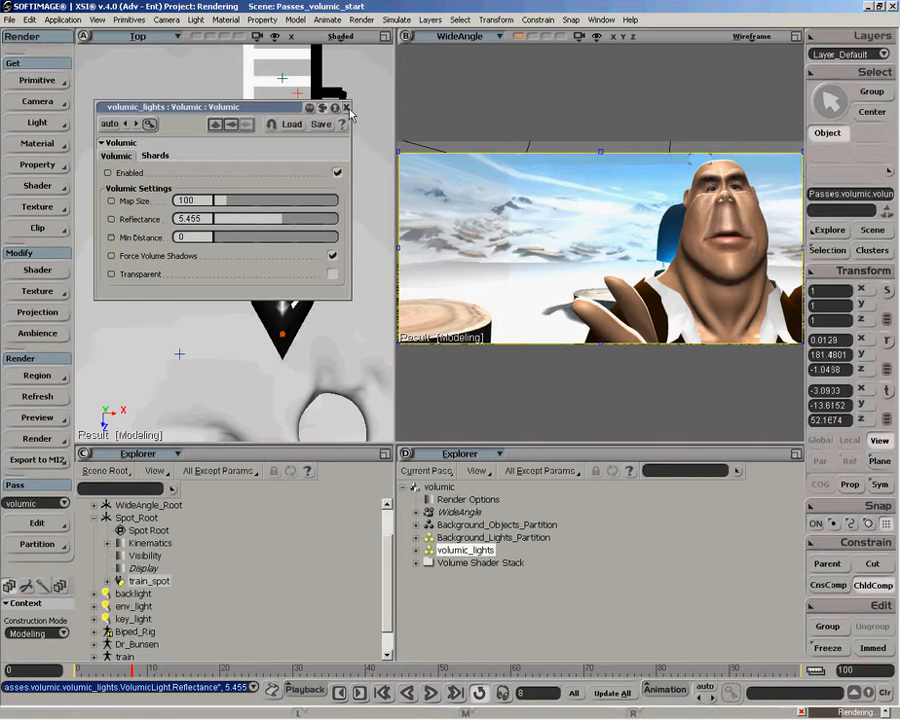
# - Apply a Lambert material to Background_Objects_Partition after closing the Volumic page
pyautogui.click(349, 108)
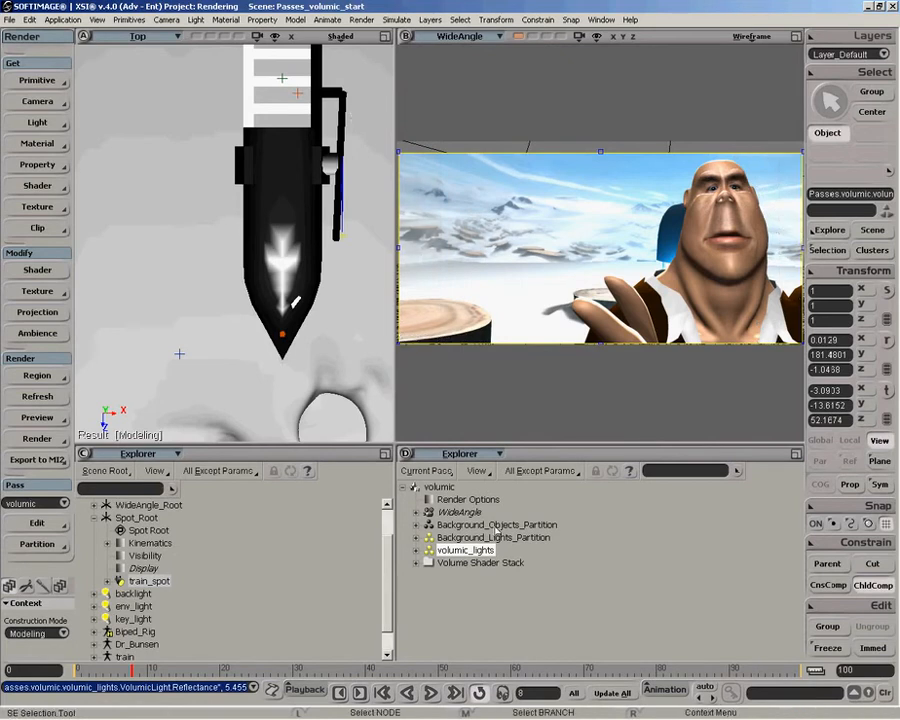
pyautogui.click(496, 524)
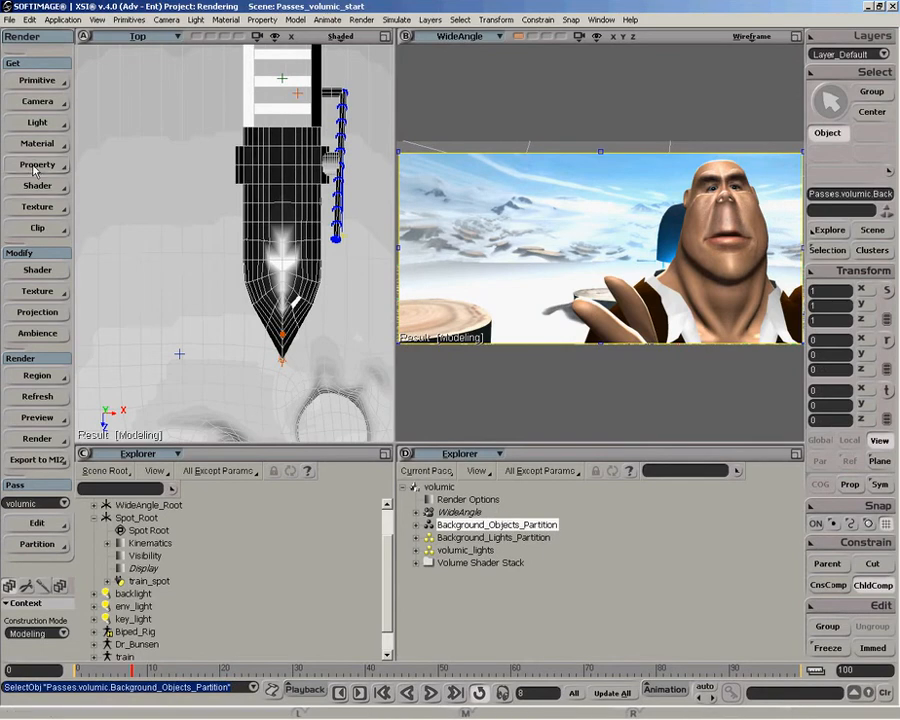
pyautogui.click(36, 143)
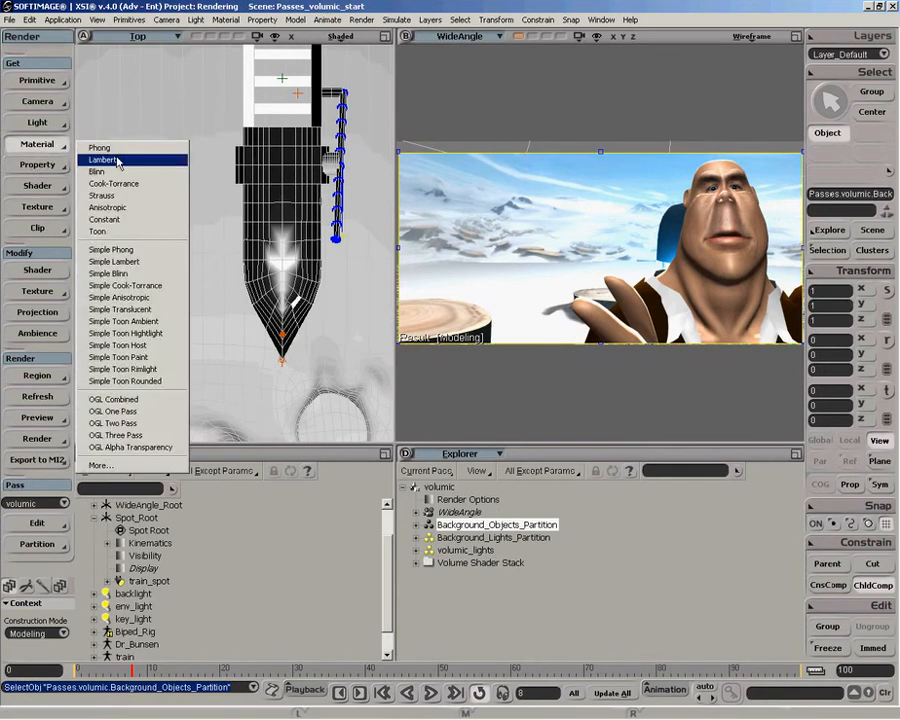
pyautogui.click(106, 160)
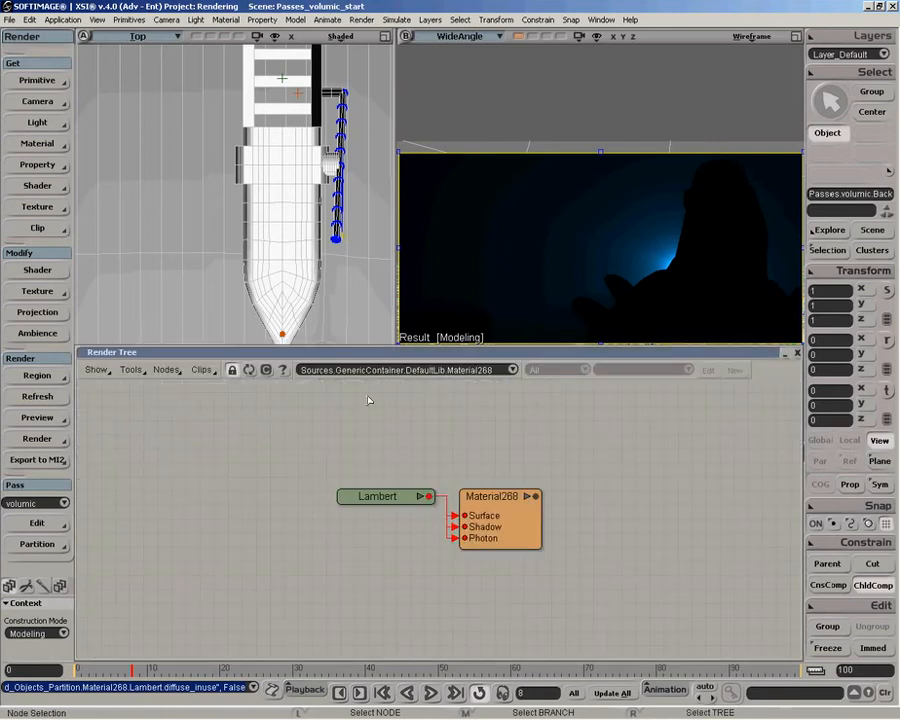
# - Connect a Color_share node to Material268's Surface, Shadow and Photon inputs, then edit it
pyautogui.click(165, 370)
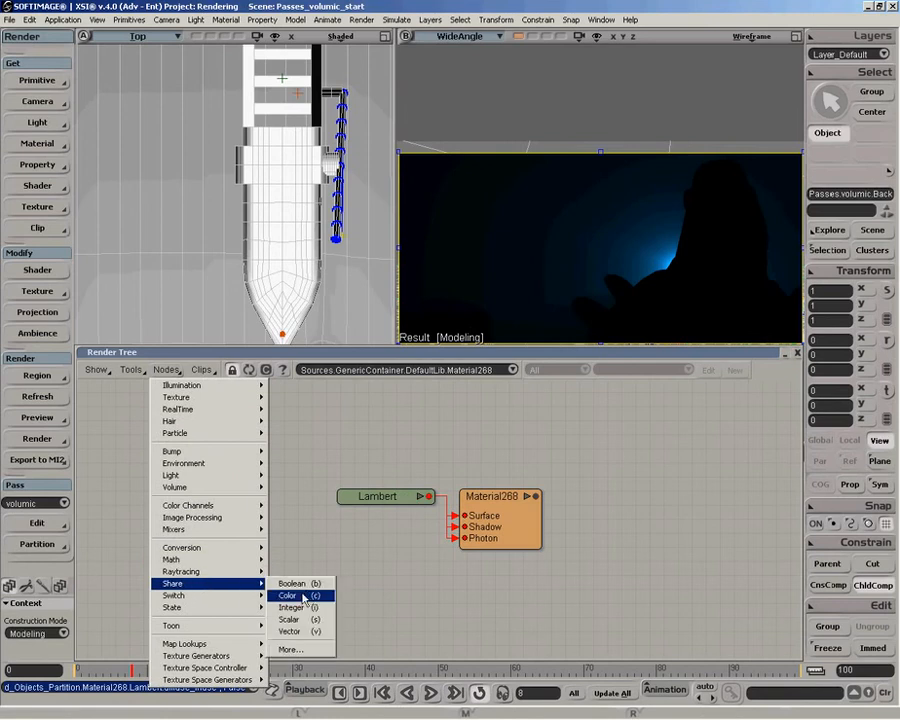
pyautogui.click(291, 595)
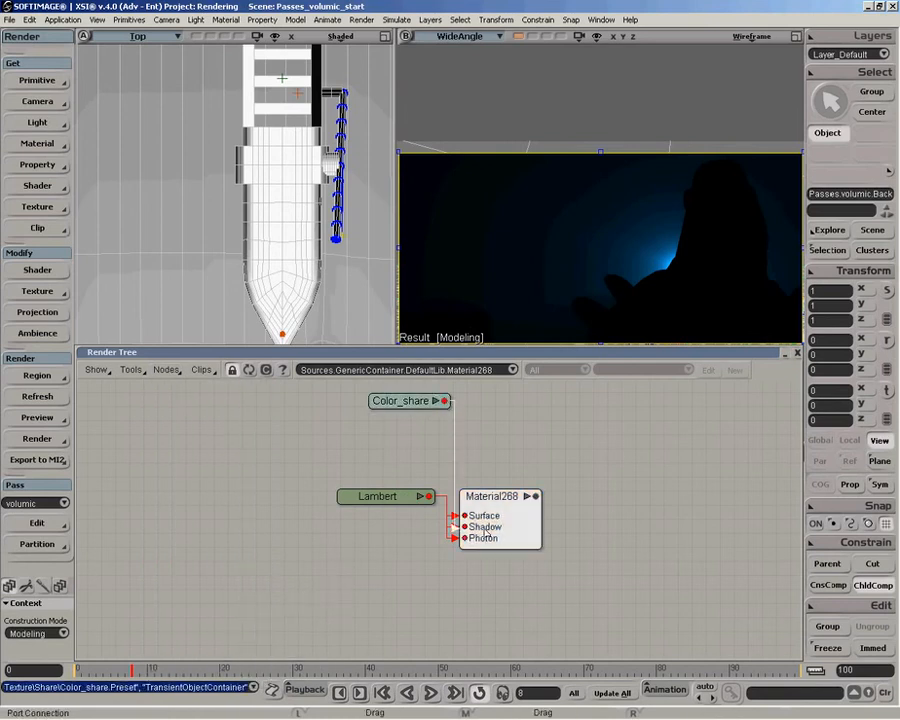
pyautogui.click(499, 496)
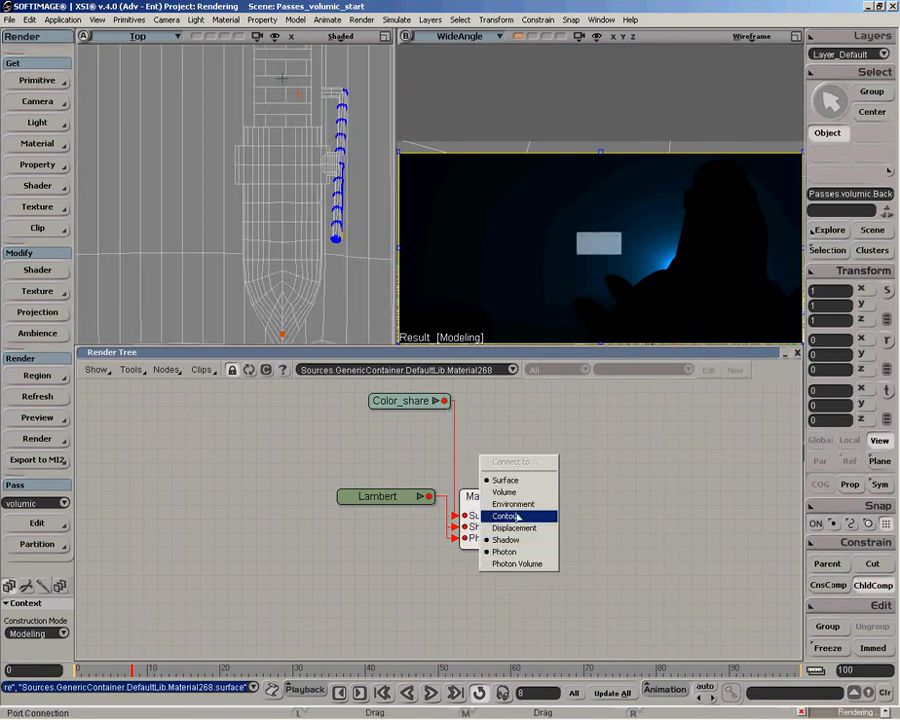
pyautogui.moveTo(506, 539)
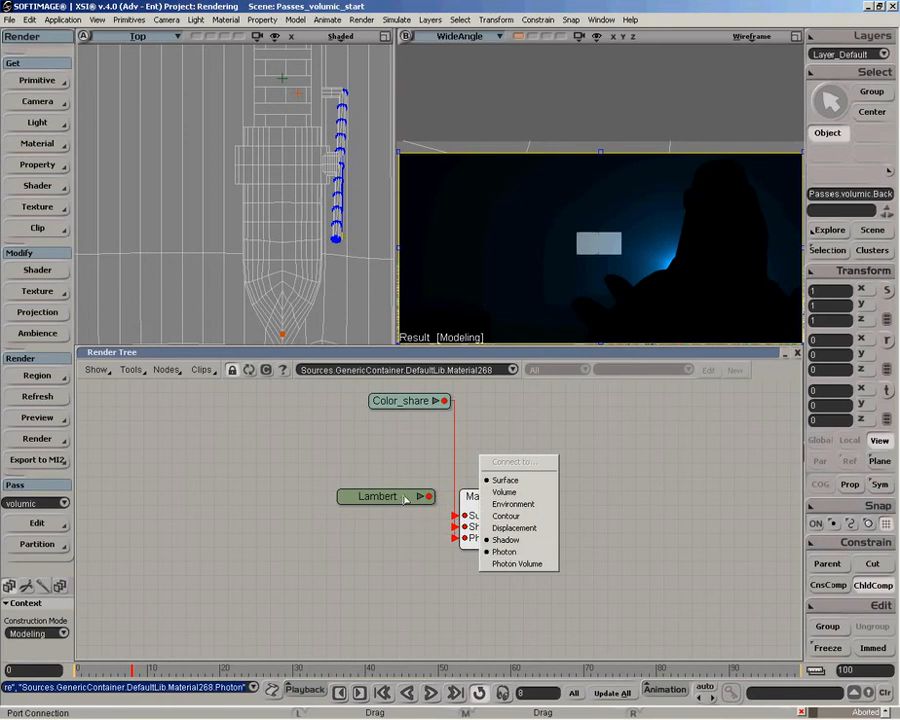
pyautogui.click(504, 480)
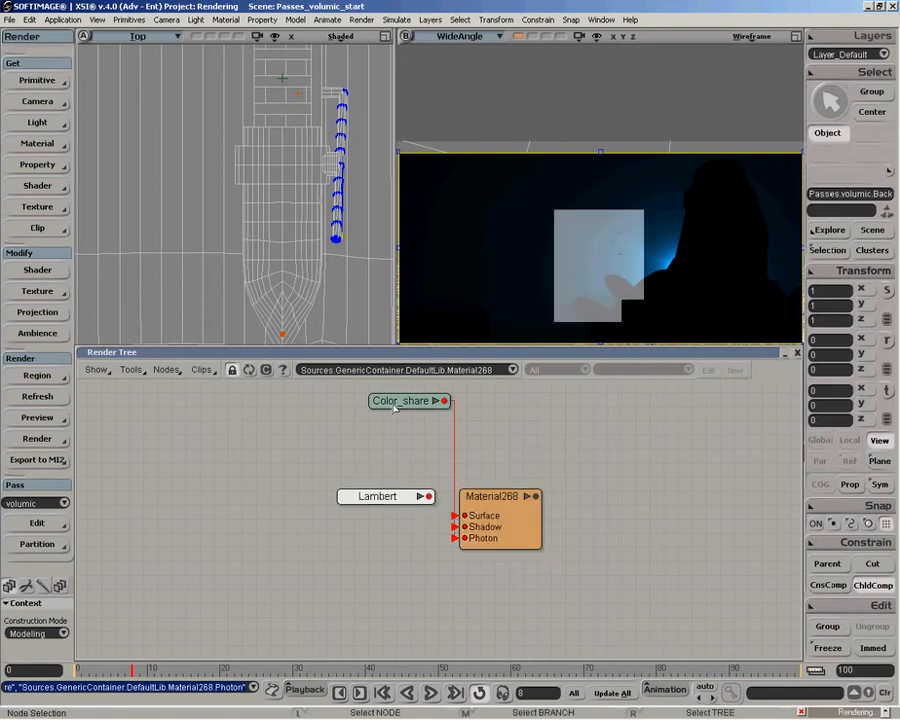
pyautogui.doubleClick(399, 401)
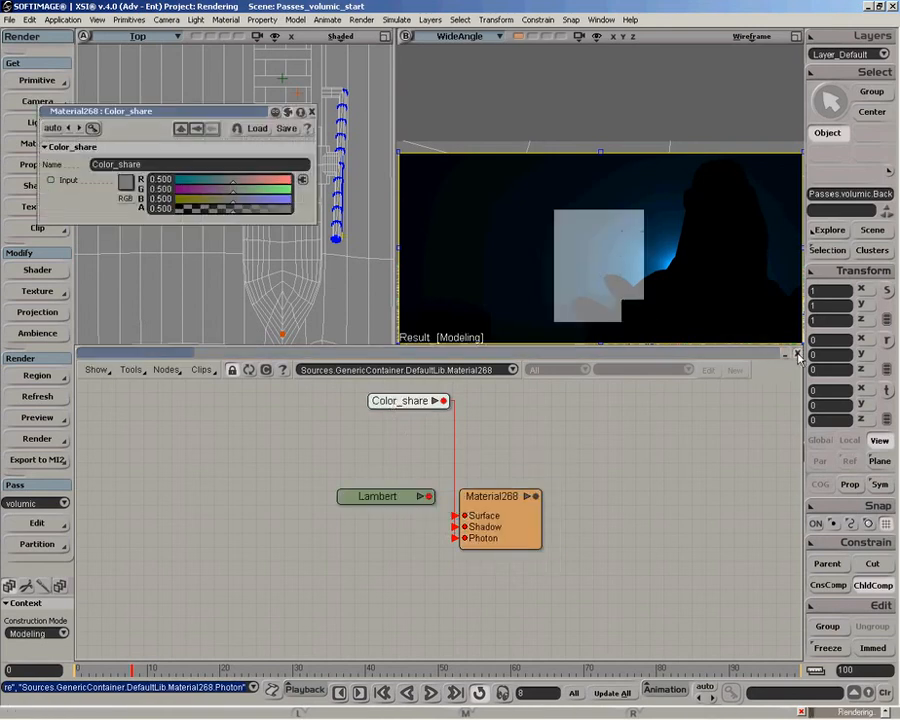
pyautogui.click(796, 355)
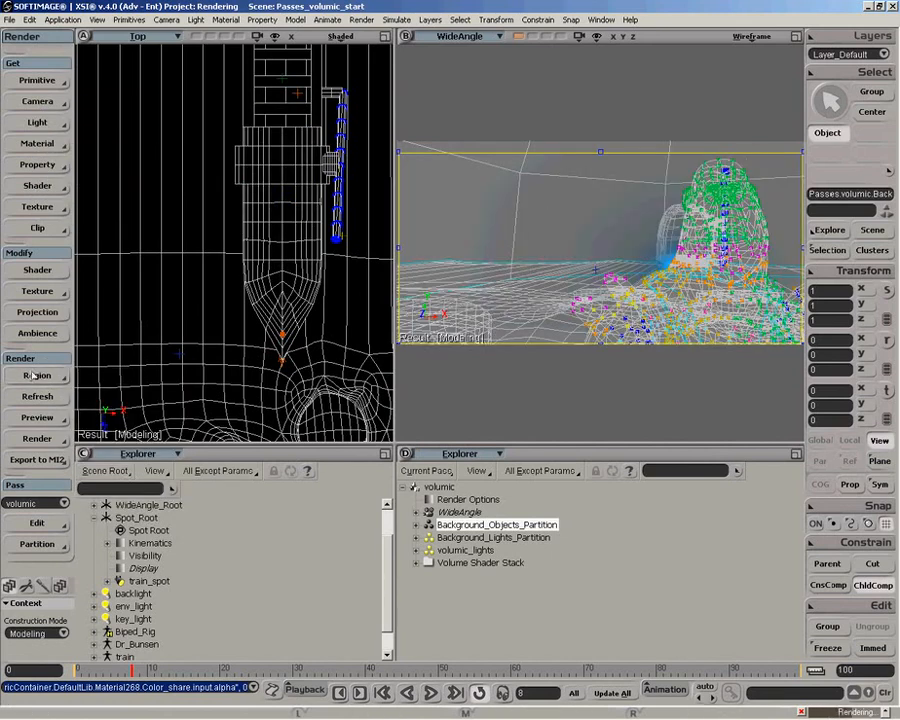
# - Switch the render region display to Show Alpha
pyautogui.click(37, 375)
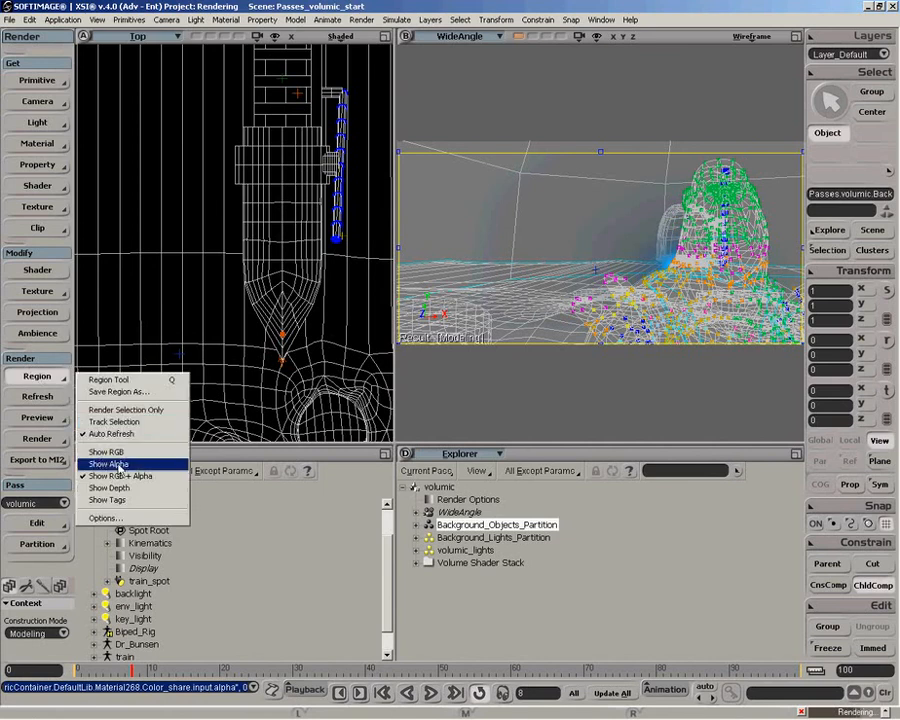
pyautogui.click(110, 461)
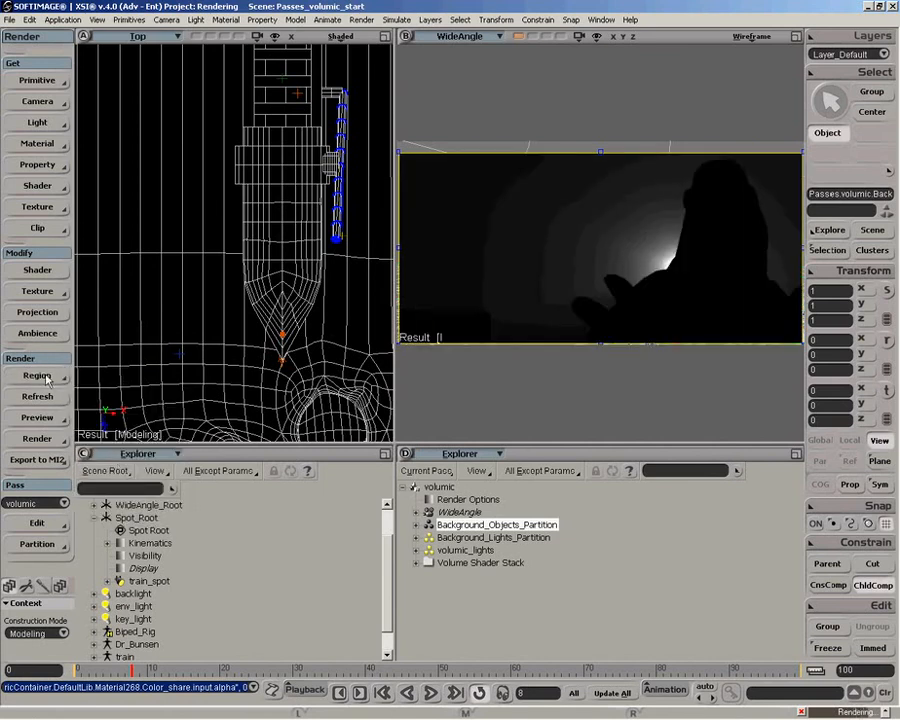